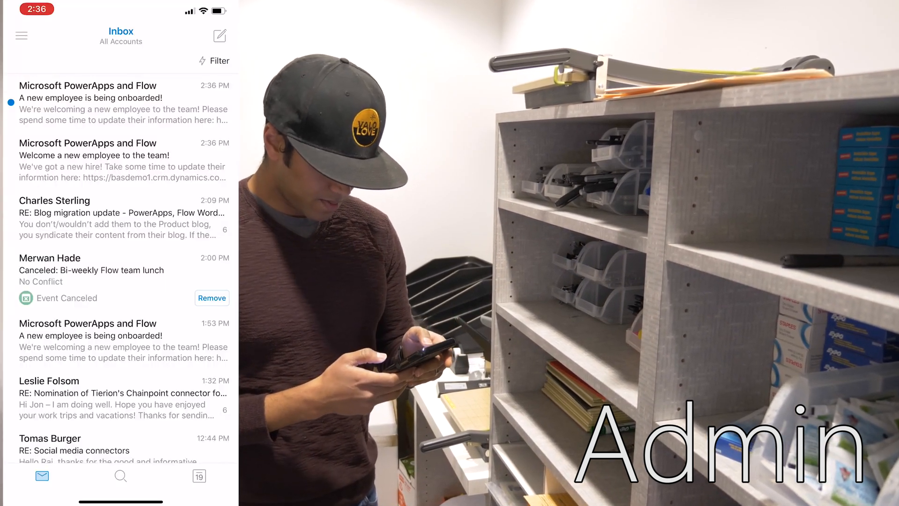
- Open the 'A new employee is being onboarded!' email and follow its link to Kim's record
click(115, 103)
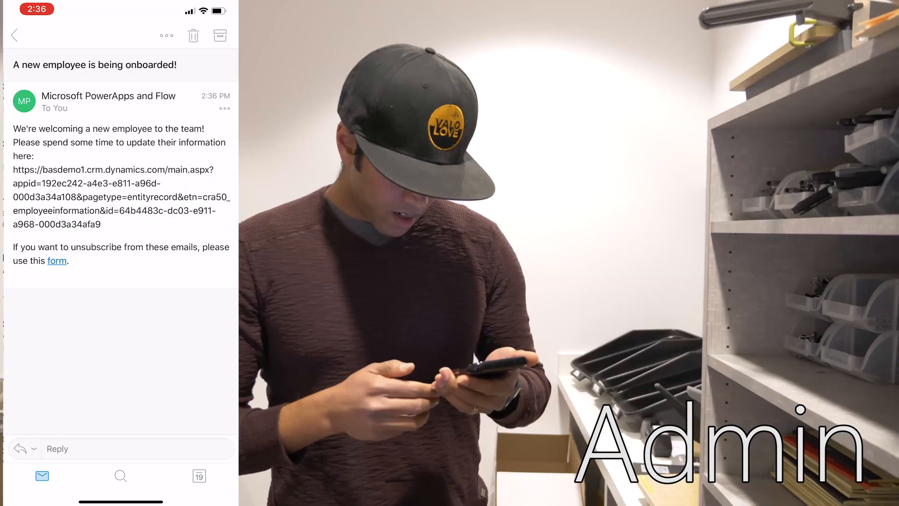
click(110, 197)
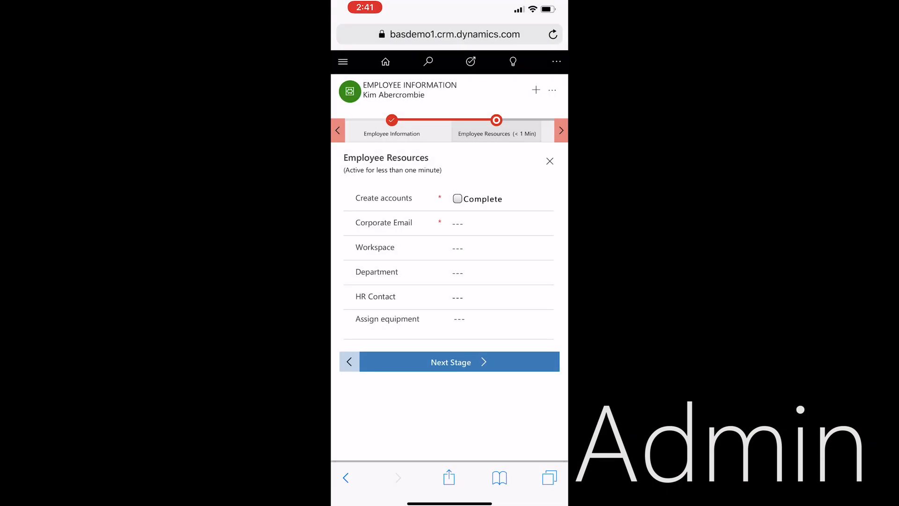
- Mark Create accounts done, enter Kim's corporate email, and set workspace A37
click(482, 199)
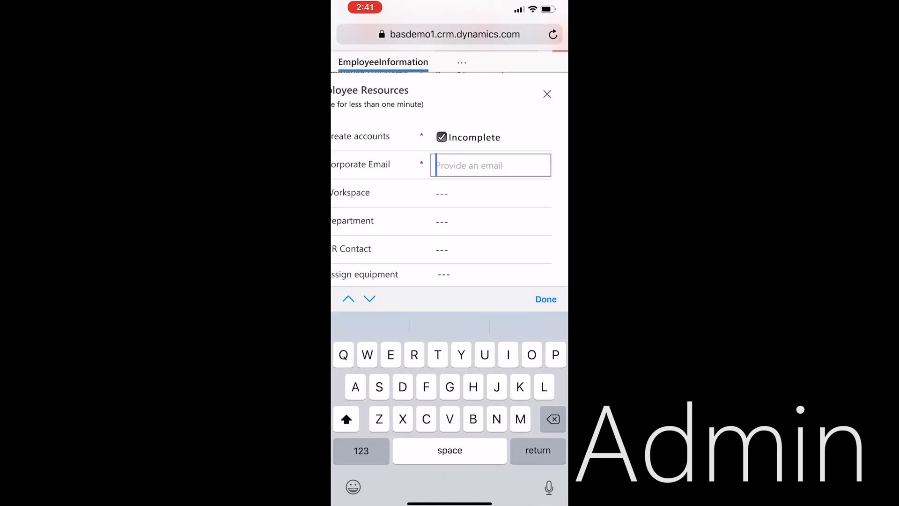
text(Kim)
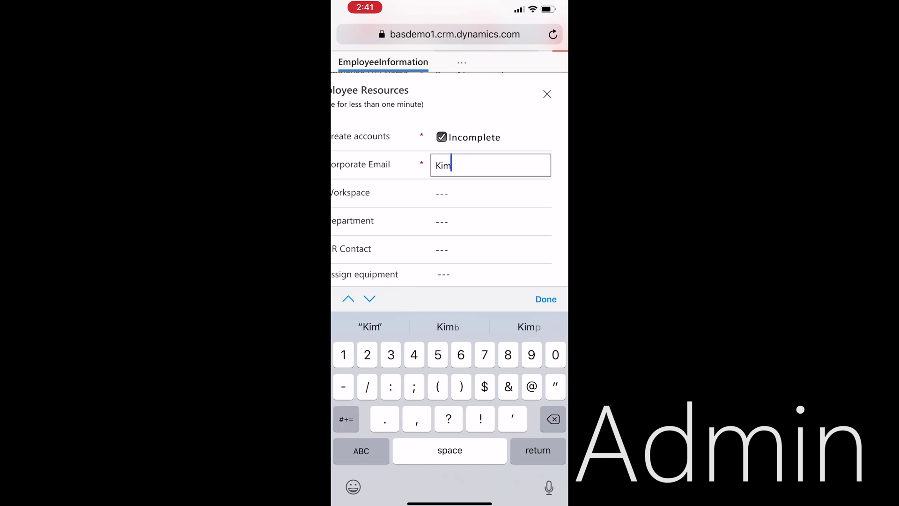
text(@contoso)
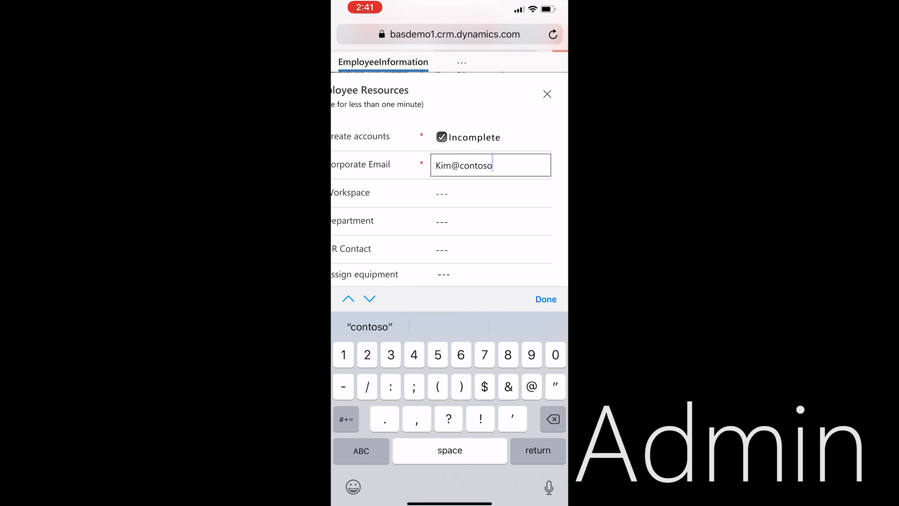
text(.com)
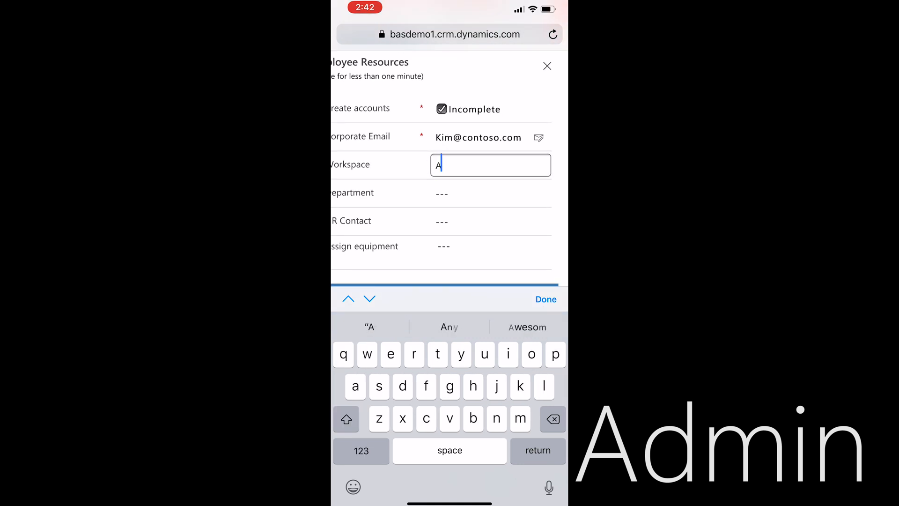
text(37)
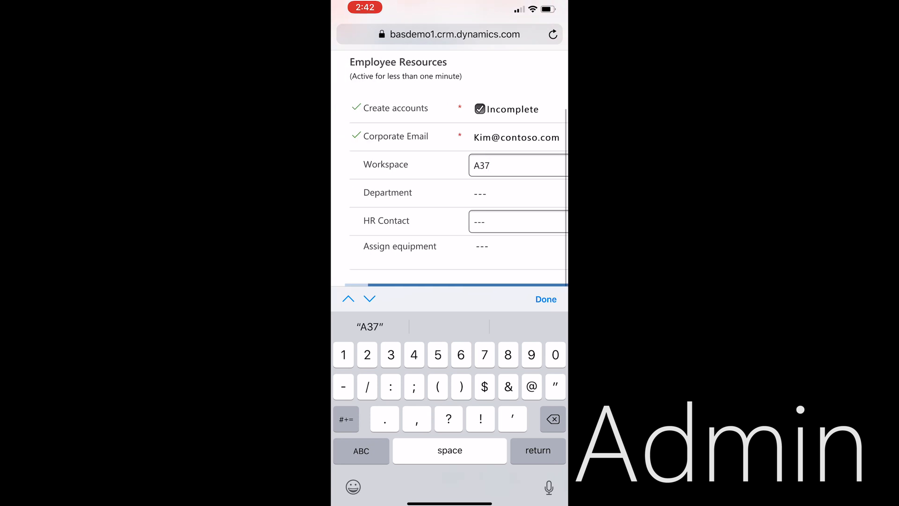
- Set department to IT and enter John's contoso HR contact email
click(490, 192)
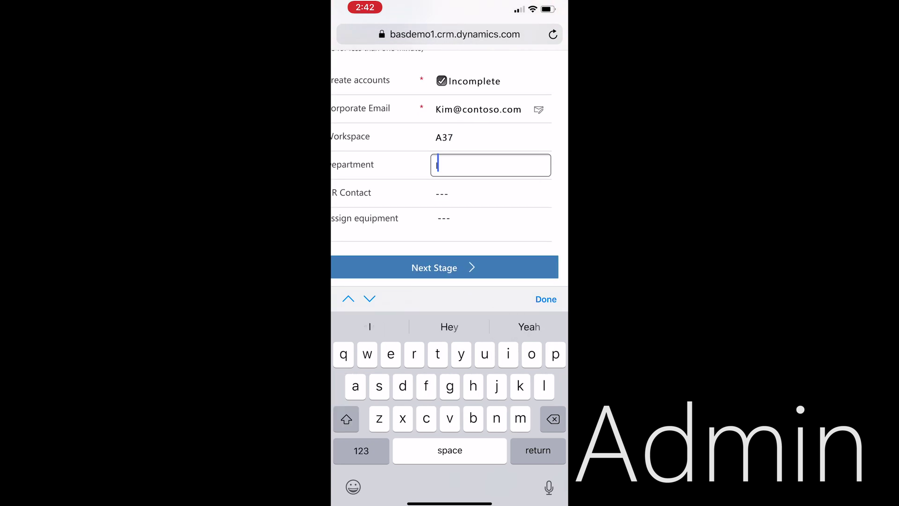
text(IT)
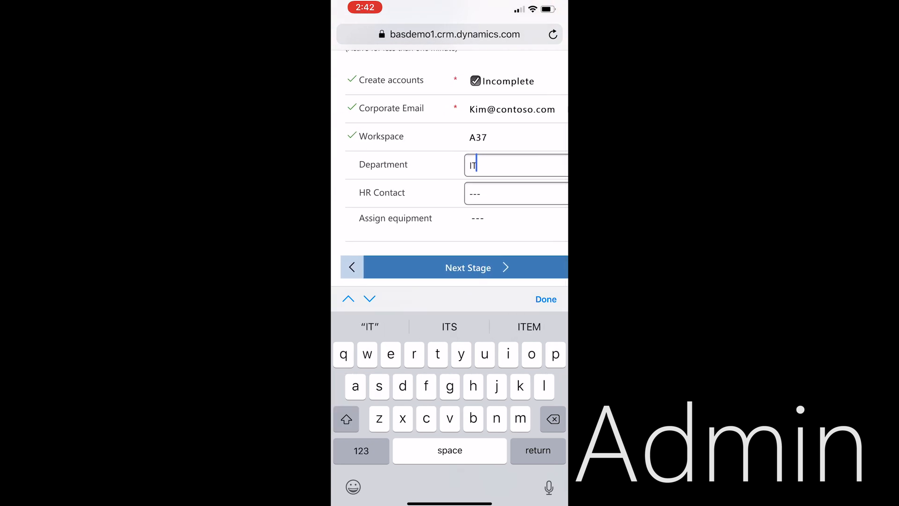
text(John)
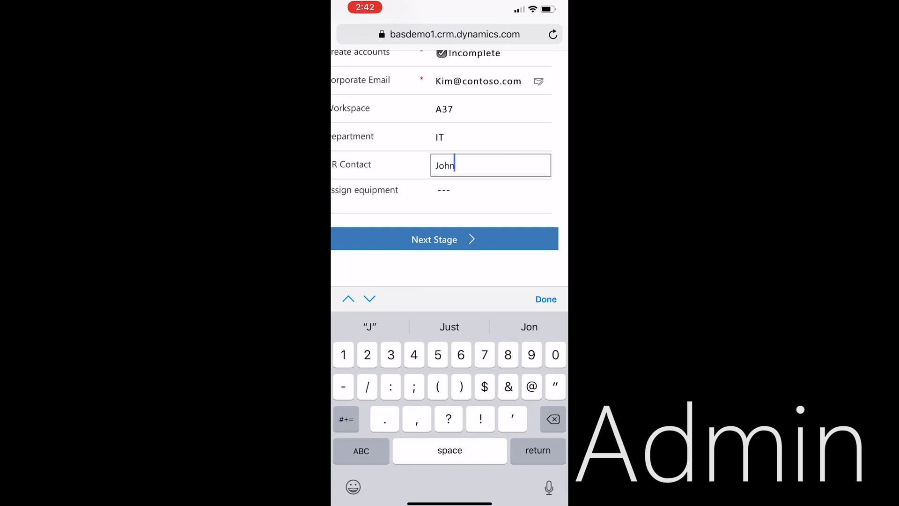
text(@)
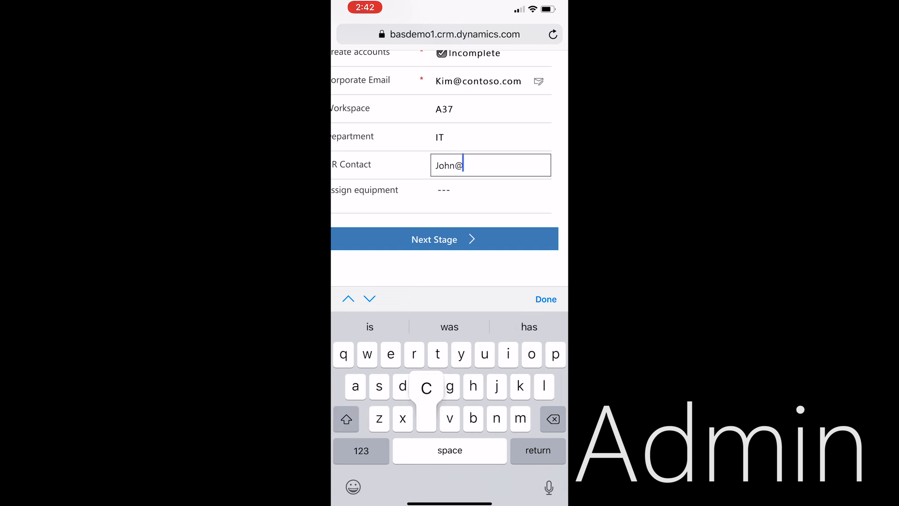
text(contoso)
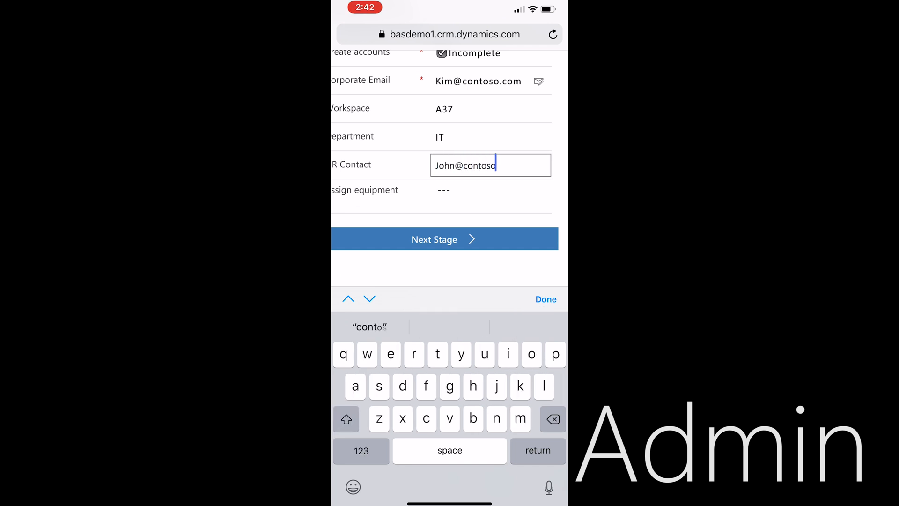
text(it.c...)
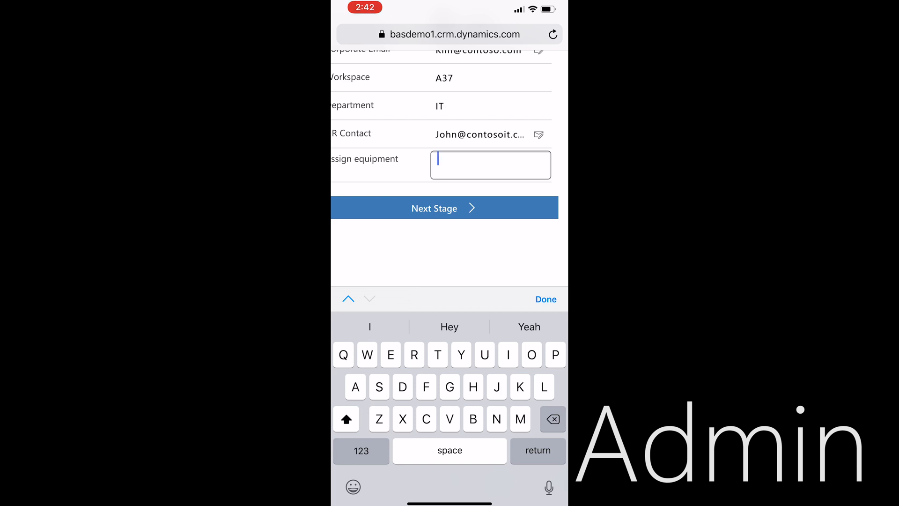
- List Computer, Laptop, Mouse, Monitors x2 and Headset as equipment, then advance to Day 1
text(Computer)
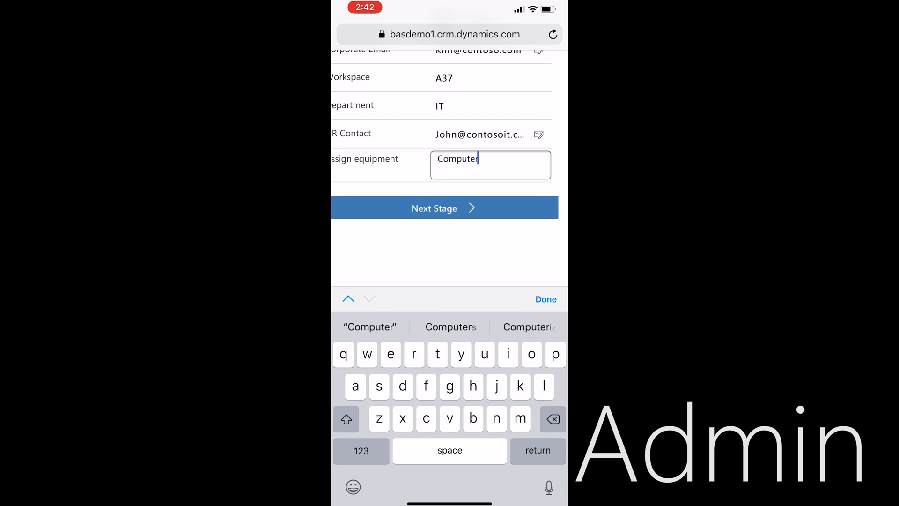
text(Lapt)
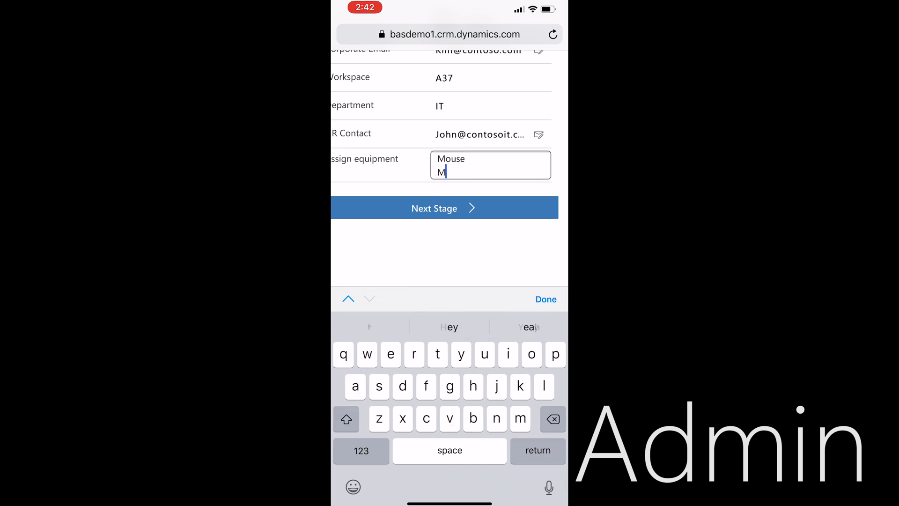
text(onitors x2)
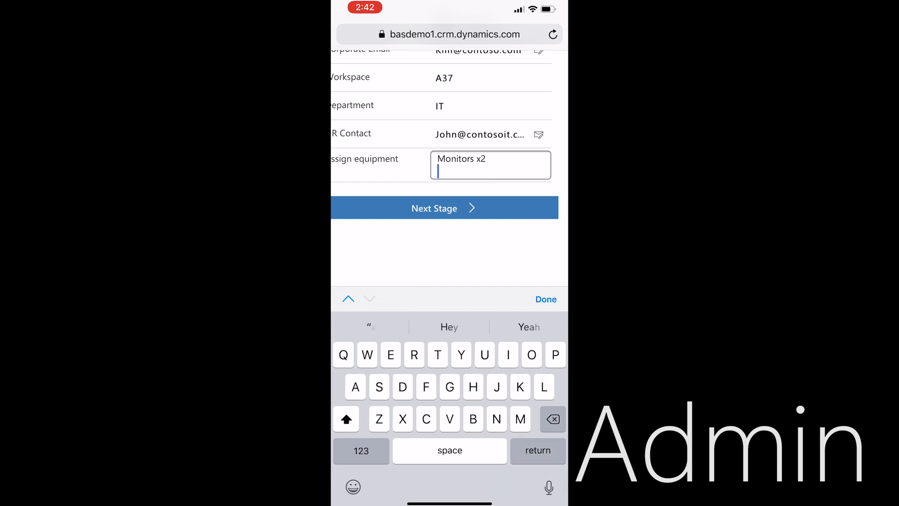
text(Headset)
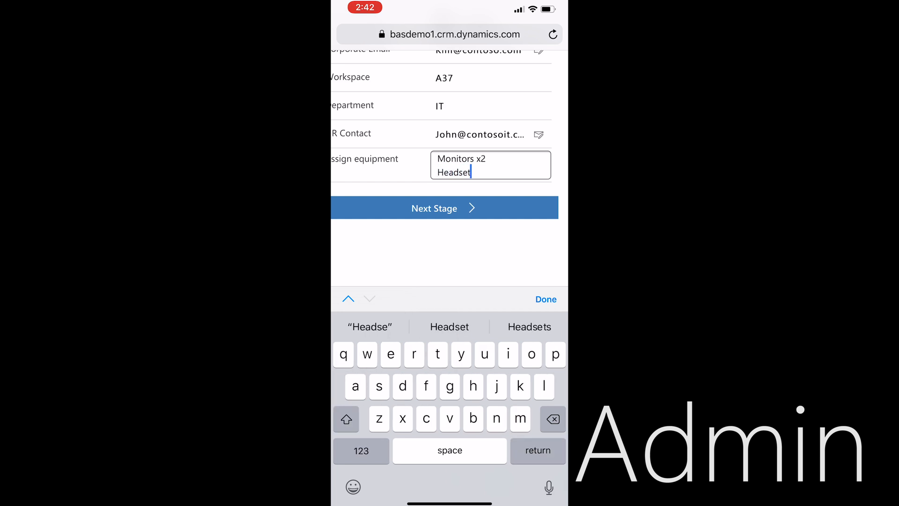
click(545, 298)
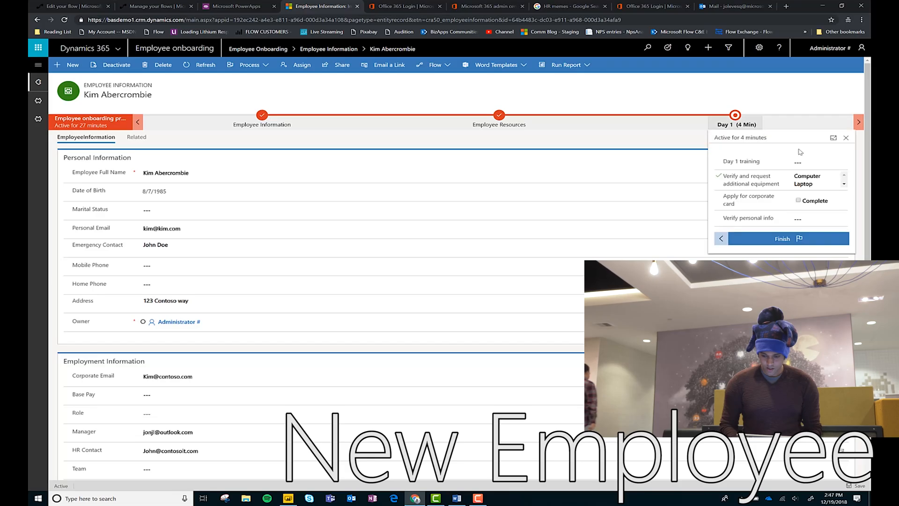
- Set Day 1 training to Not scheduled and mark Apply for corporate card complete
click(819, 162)
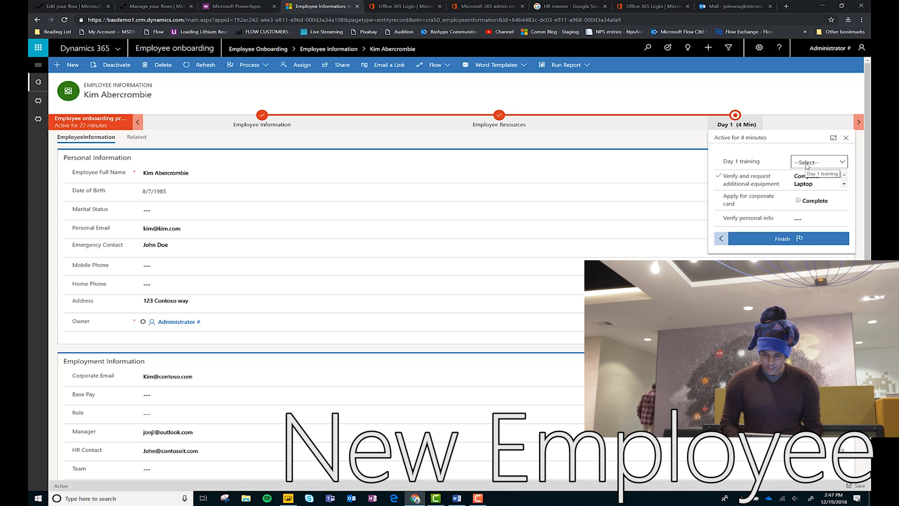
click(819, 161)
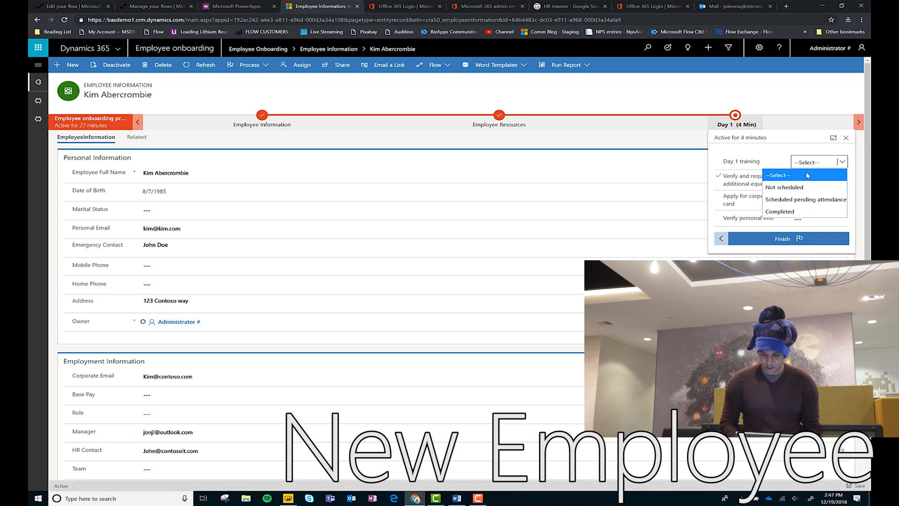
click(784, 187)
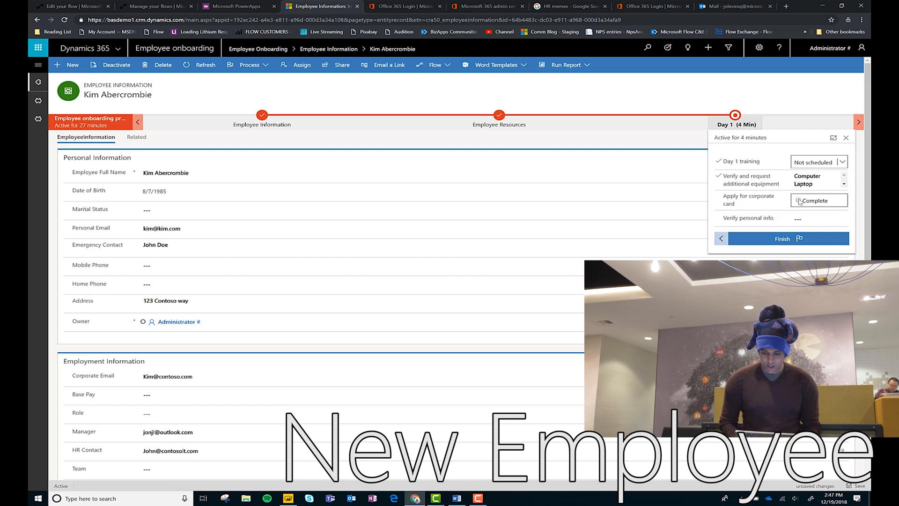
click(814, 200)
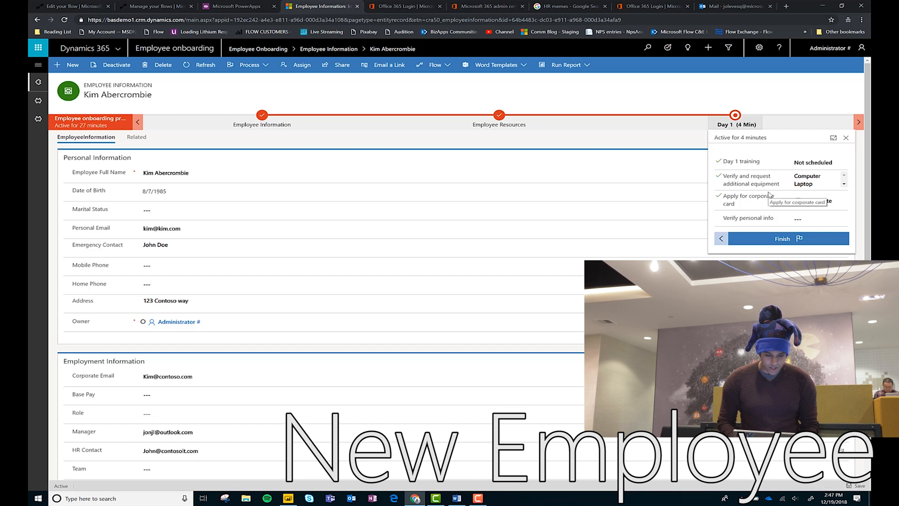
click(846, 138)
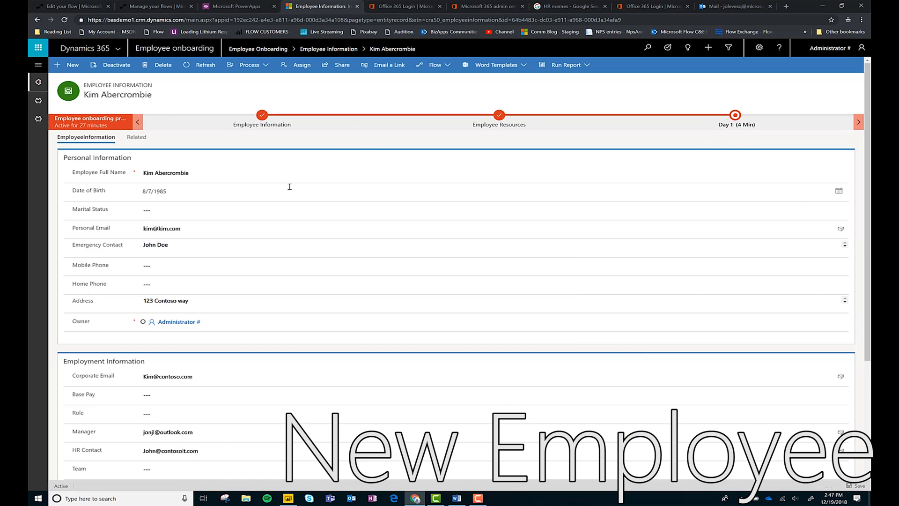
scroll(down, 3)
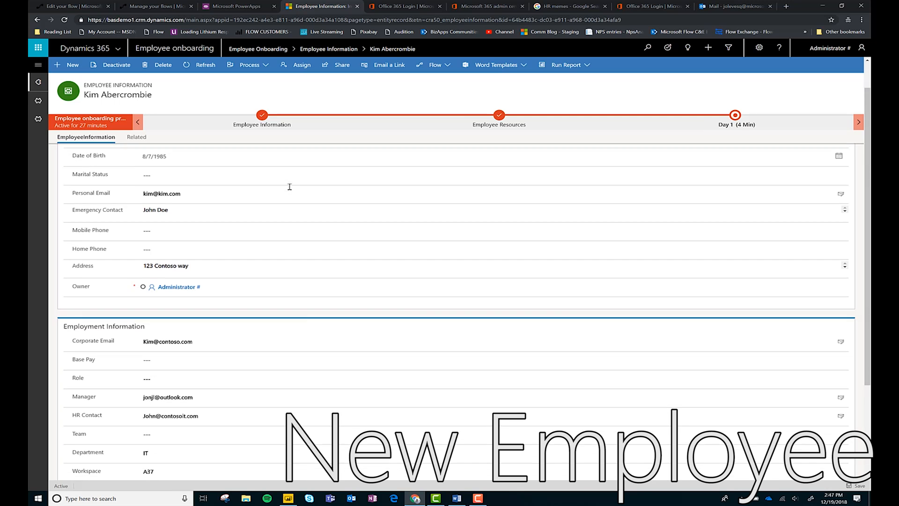
scroll(up, 3)
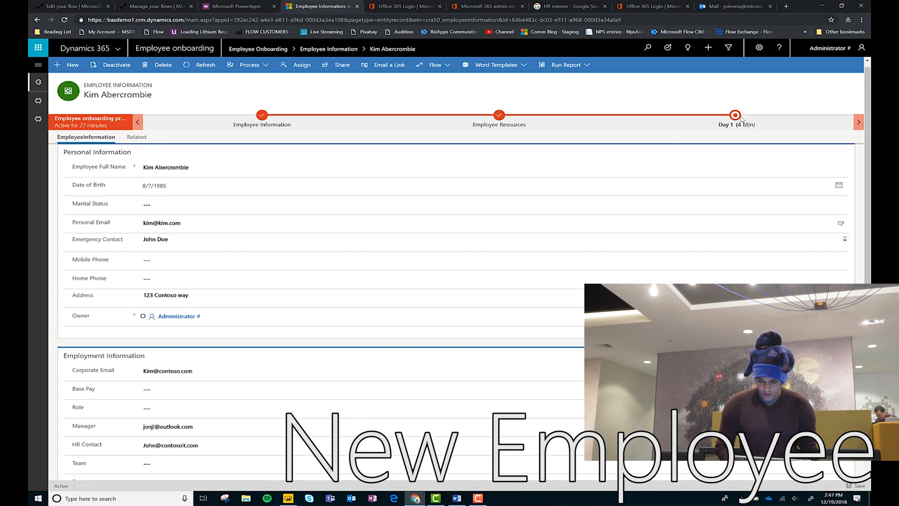
- Set Verify personal info to Verified correct in the Day 1 stage
click(736, 114)
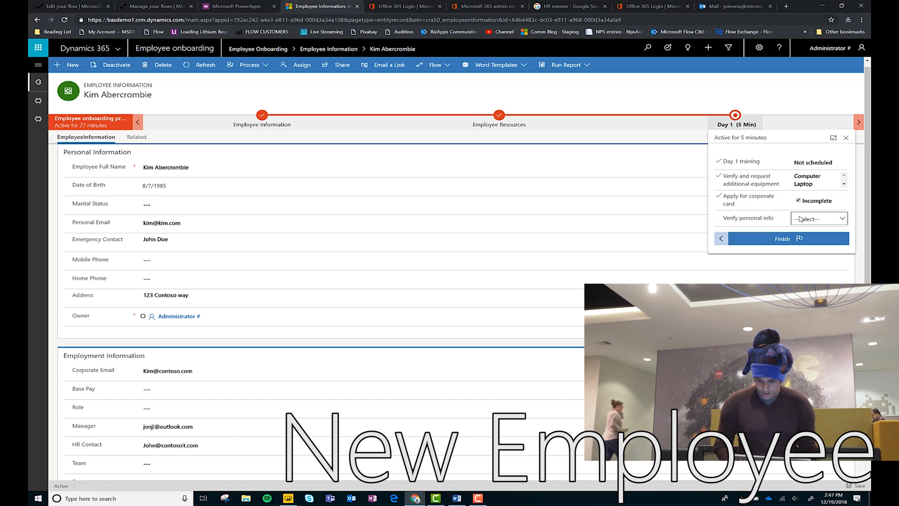
click(818, 218)
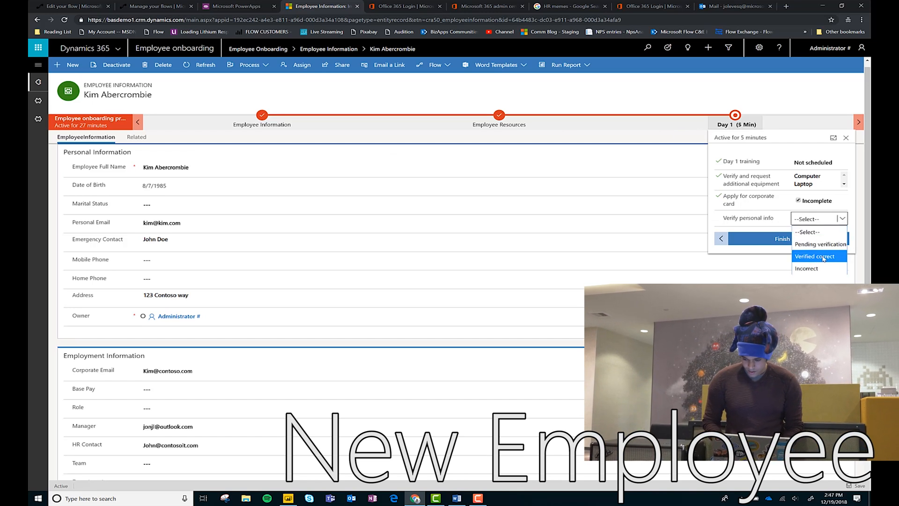
click(815, 256)
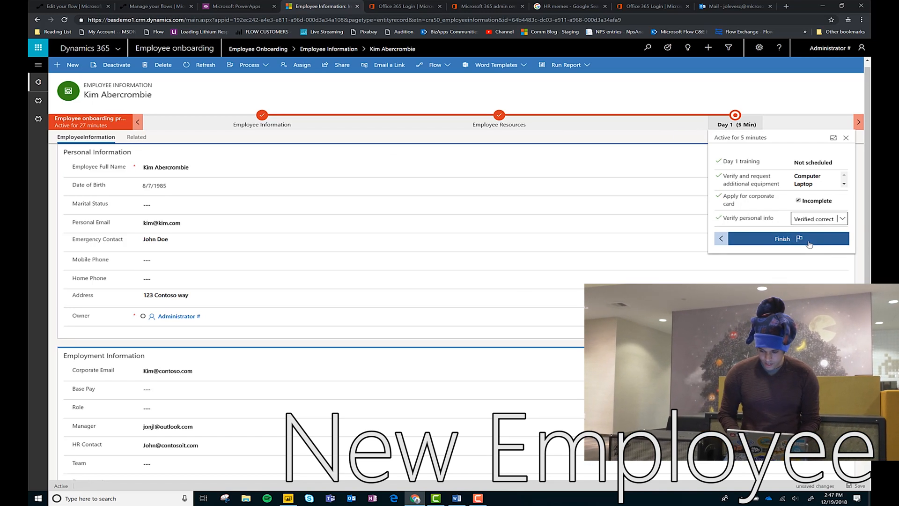